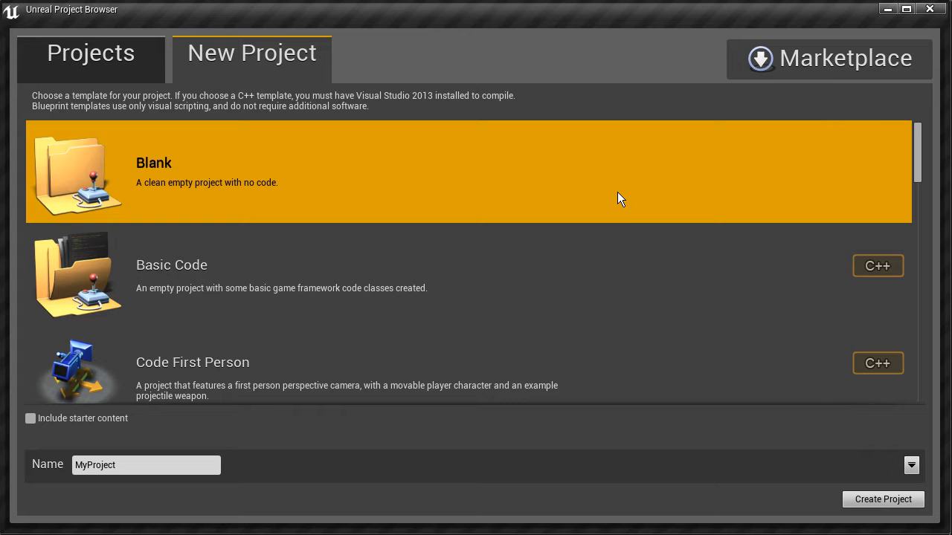
pyautogui.moveTo(502, 186)
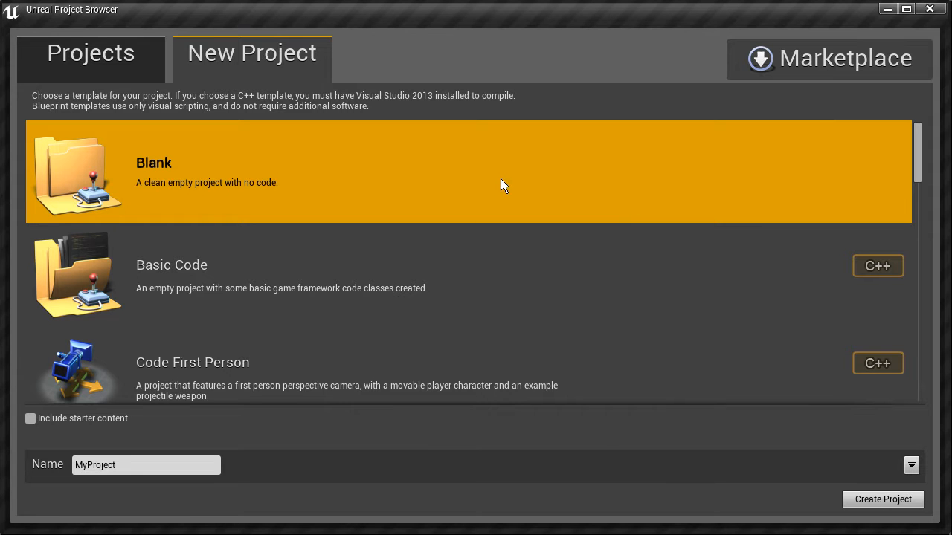
pyautogui.moveTo(437, 138)
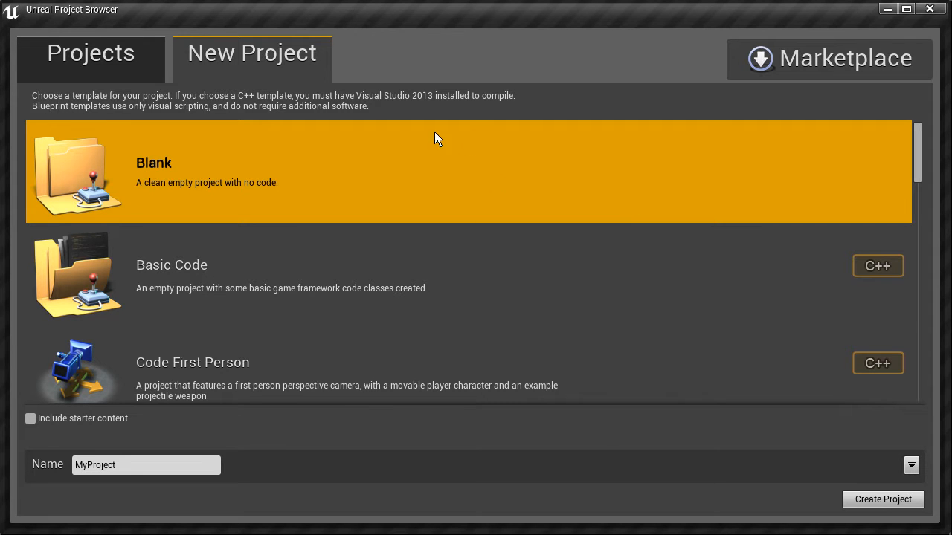
pyautogui.moveTo(645, 128)
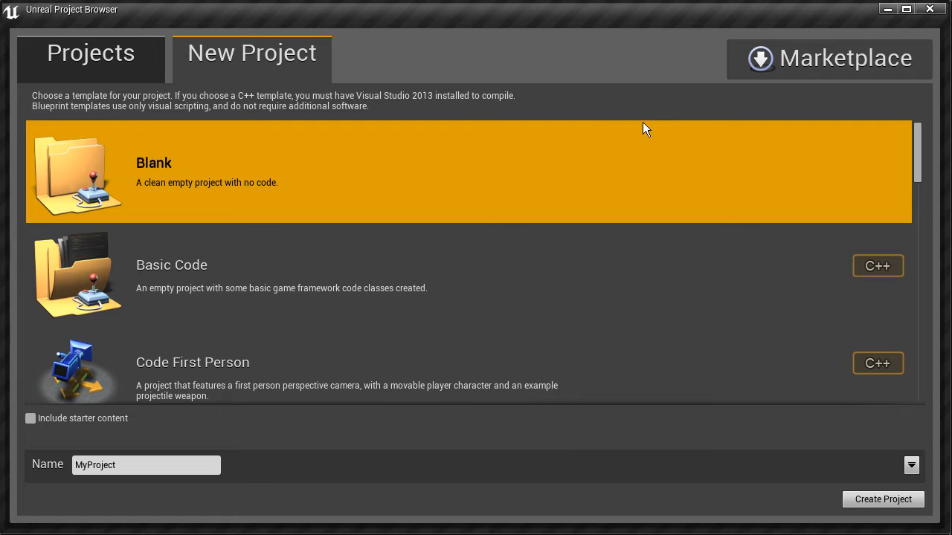
pyautogui.moveTo(601, 125)
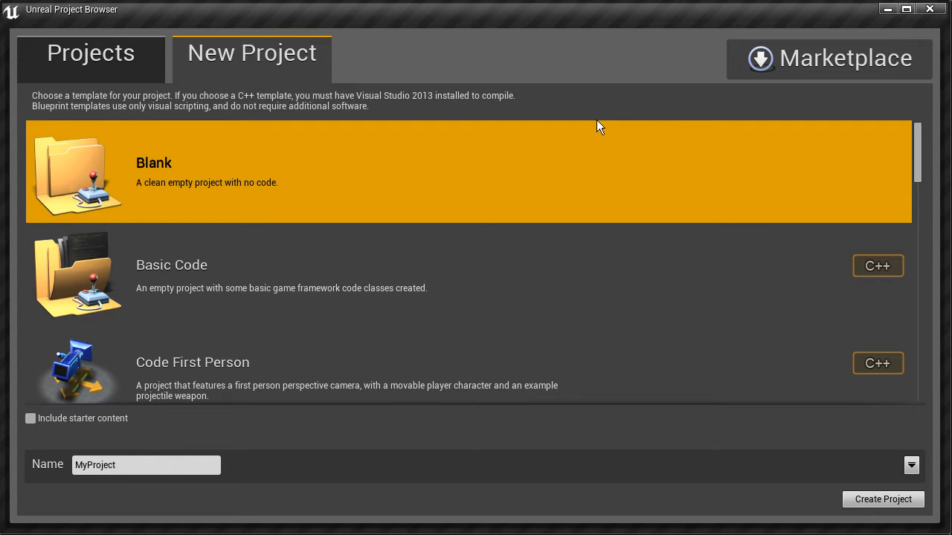
pyautogui.moveTo(283, 56)
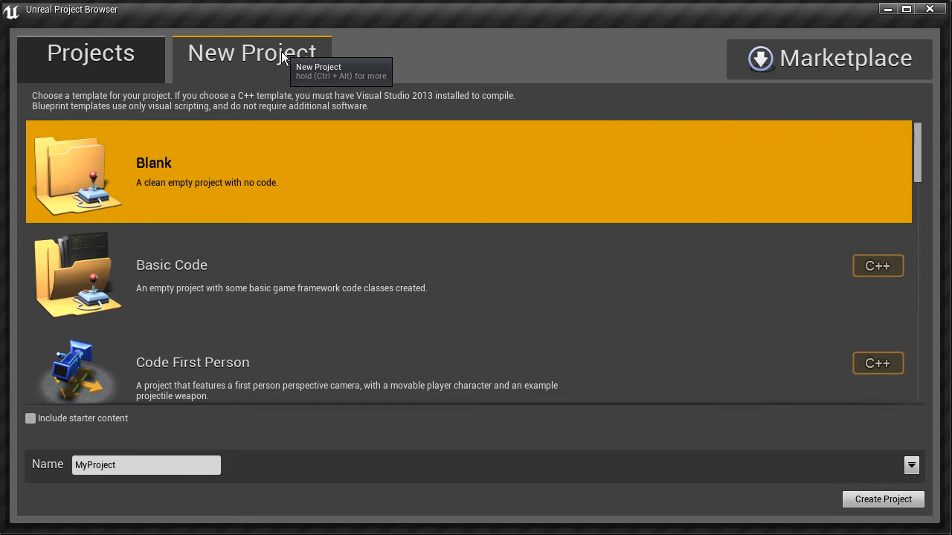
pyautogui.moveTo(137, 20)
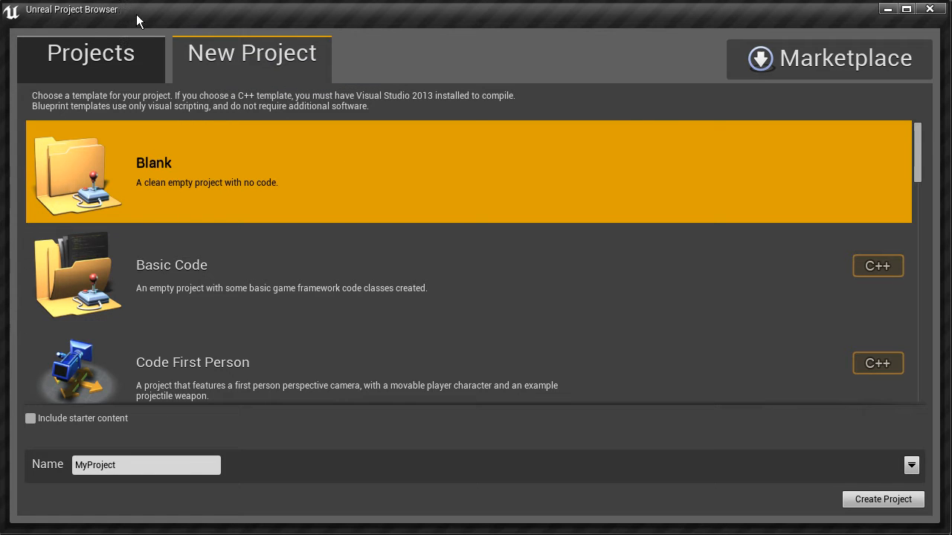
pyautogui.moveTo(190, 357)
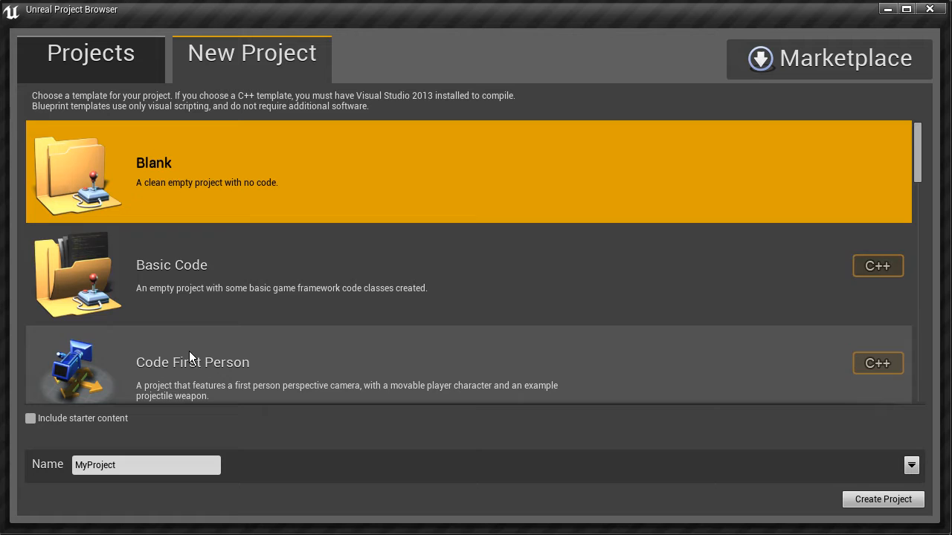
pyautogui.moveTo(290, 166)
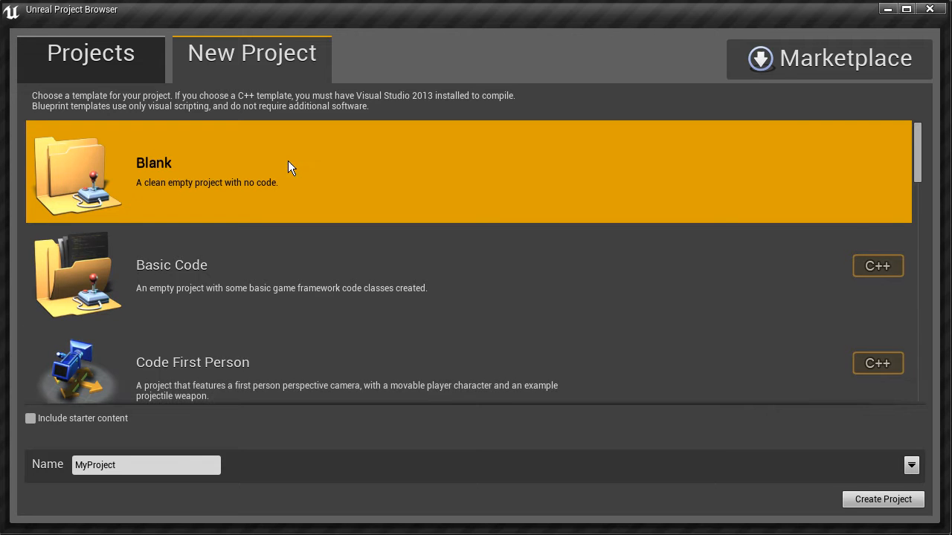
pyautogui.moveTo(330, 159)
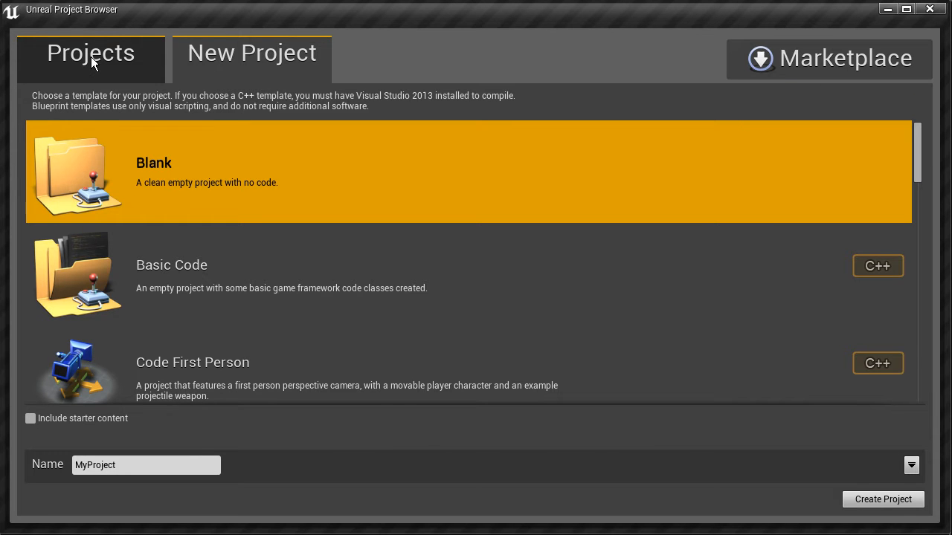
# - Show the existing projects and sample projects list in the Project Browser
pyautogui.click(90, 53)
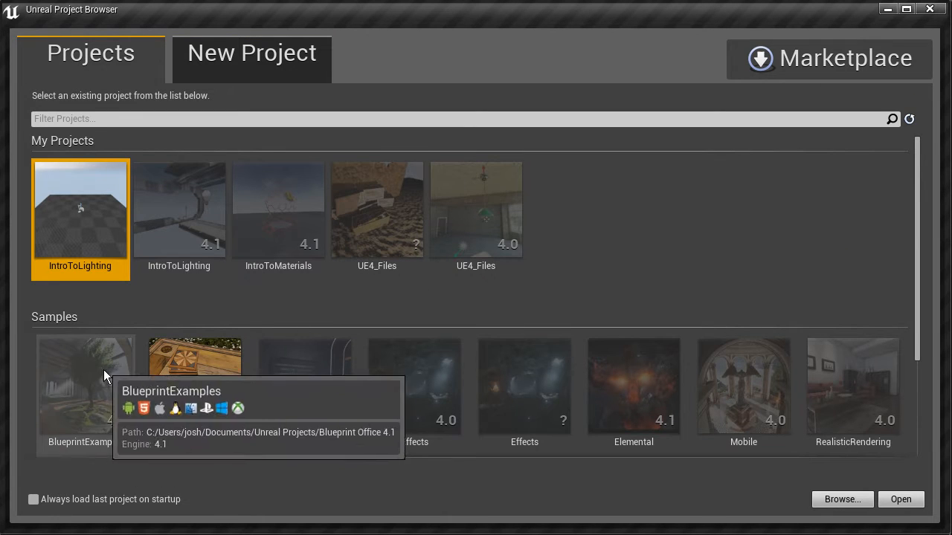
pyautogui.moveTo(633, 401)
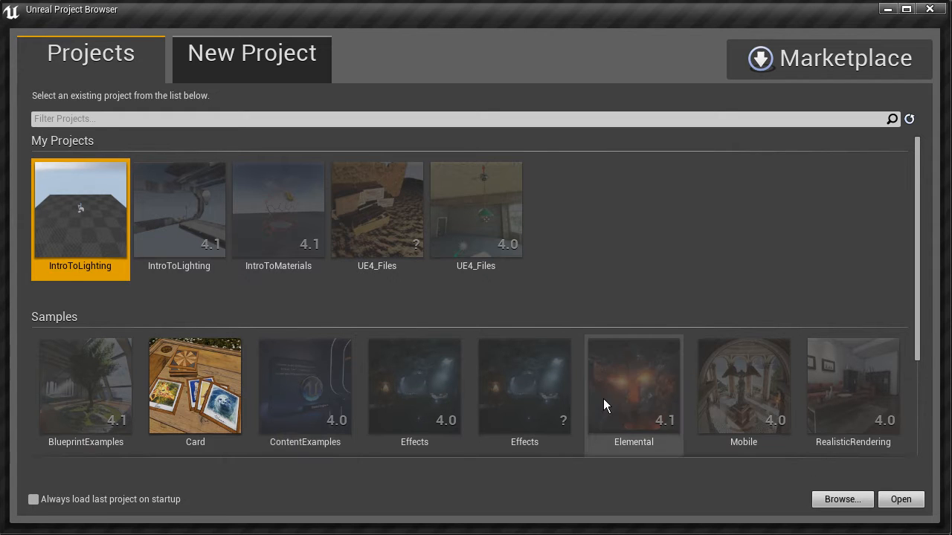
pyautogui.moveTo(308, 268)
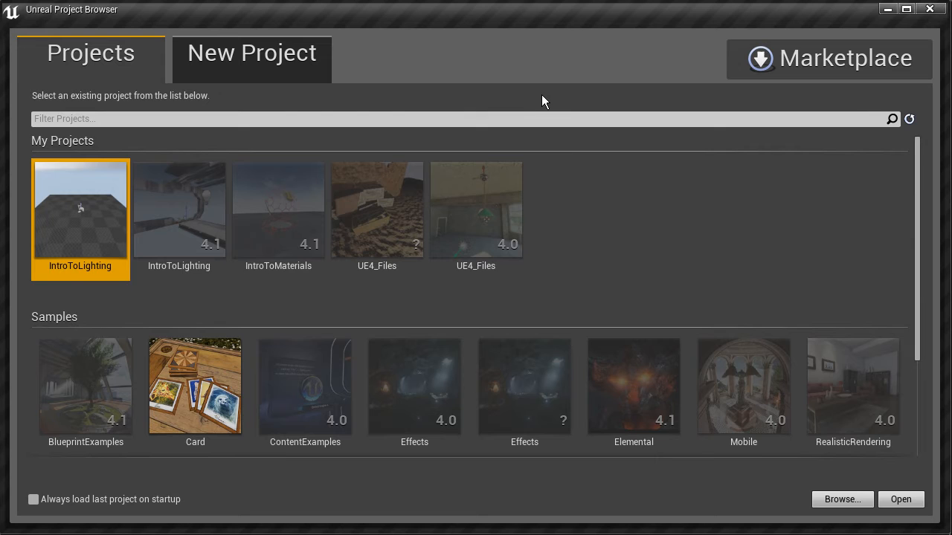
# - Return to the New Project templates, with Blank selected and name MyProject
pyautogui.click(251, 53)
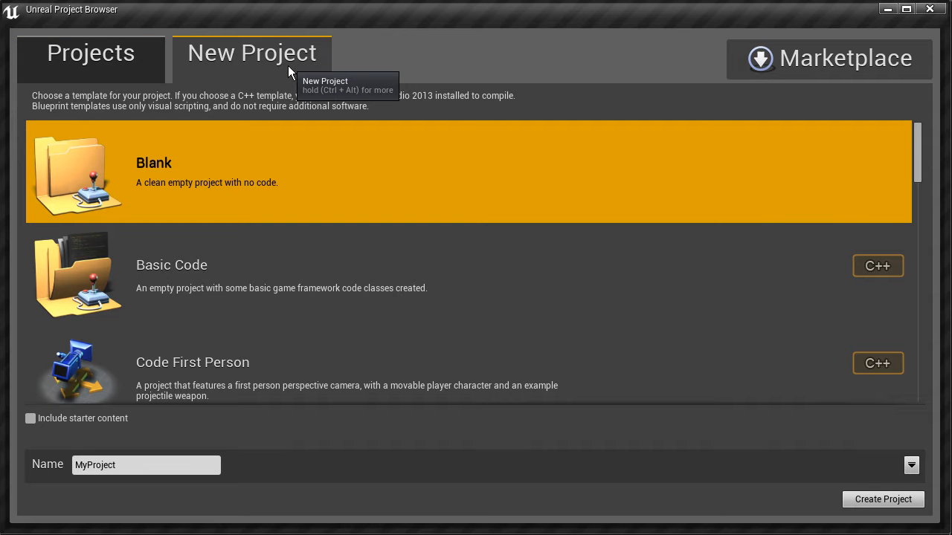
pyautogui.moveTo(230, 184)
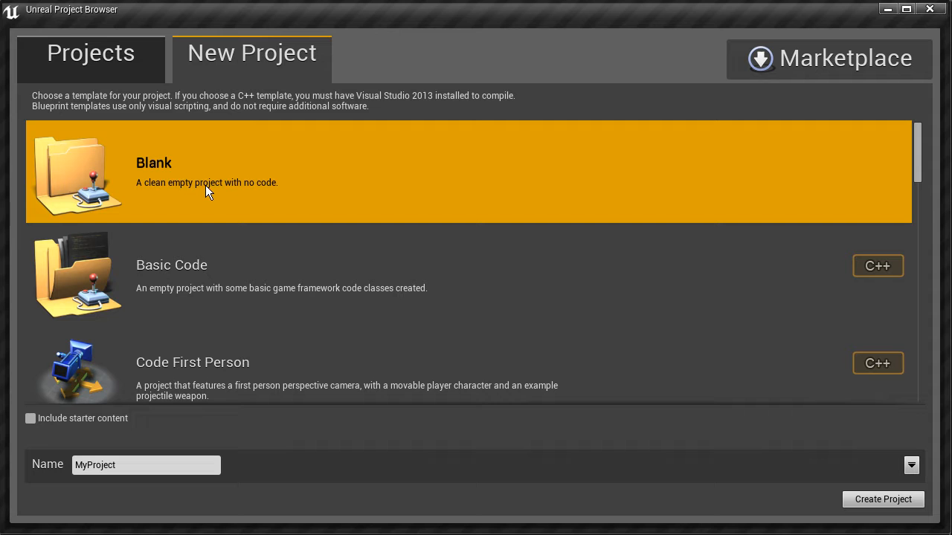
pyautogui.moveTo(208, 224)
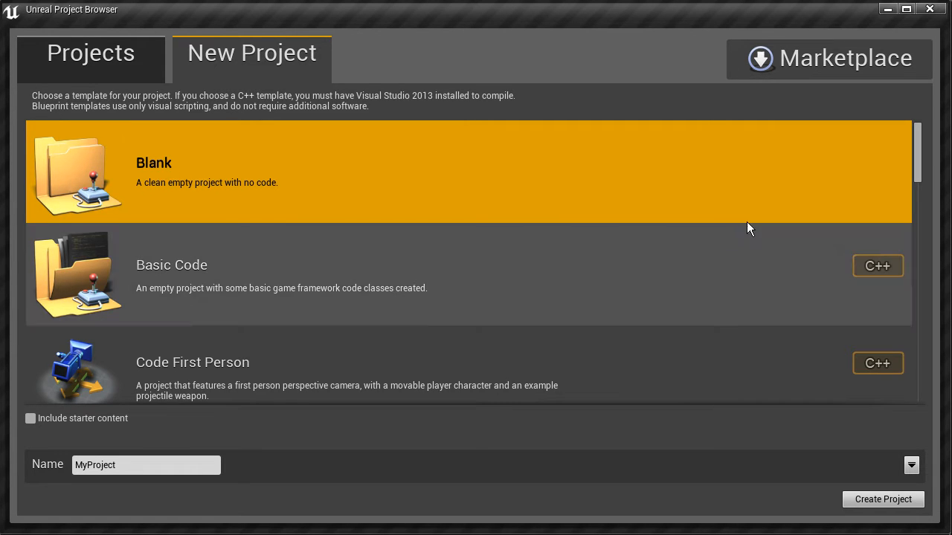
pyautogui.scroll(-3)
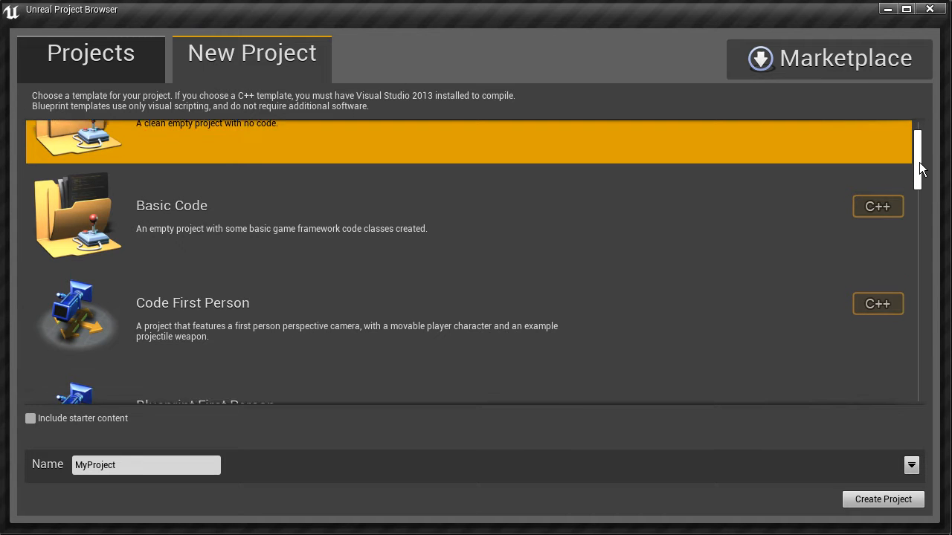
pyautogui.scroll(-3)
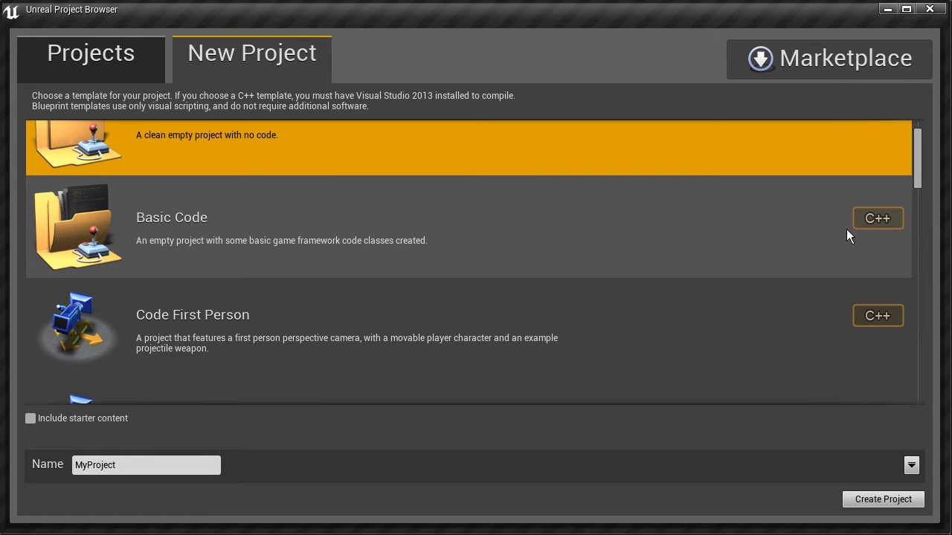
pyautogui.moveTo(878, 218)
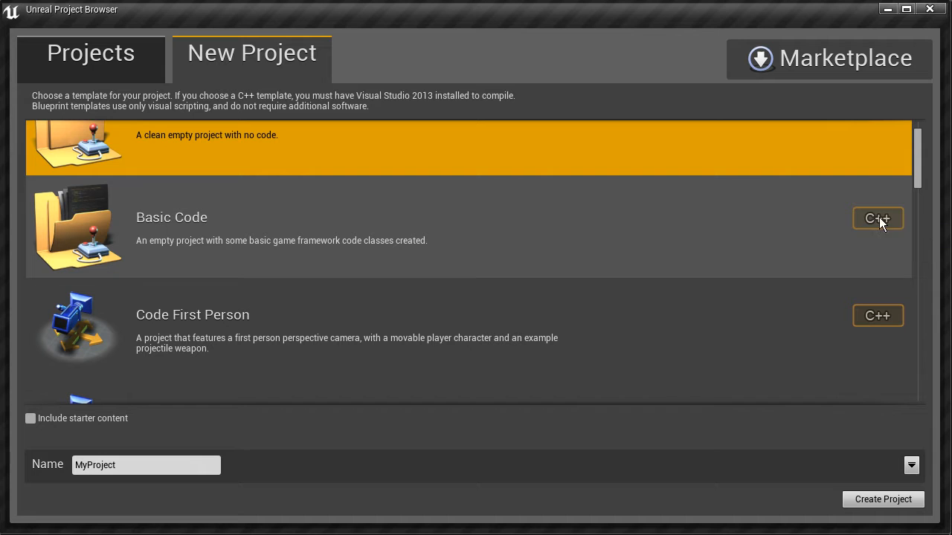
pyautogui.scroll(-3)
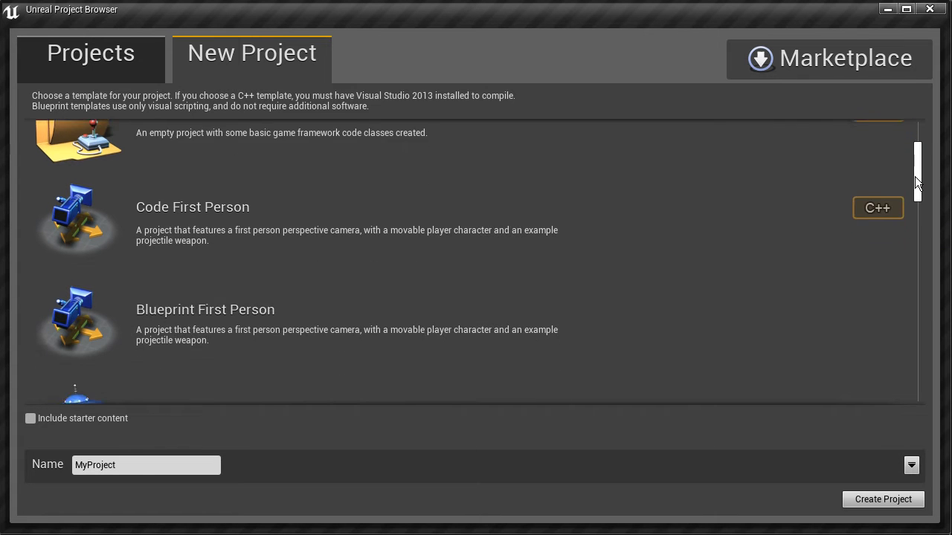
pyautogui.scroll(-3)
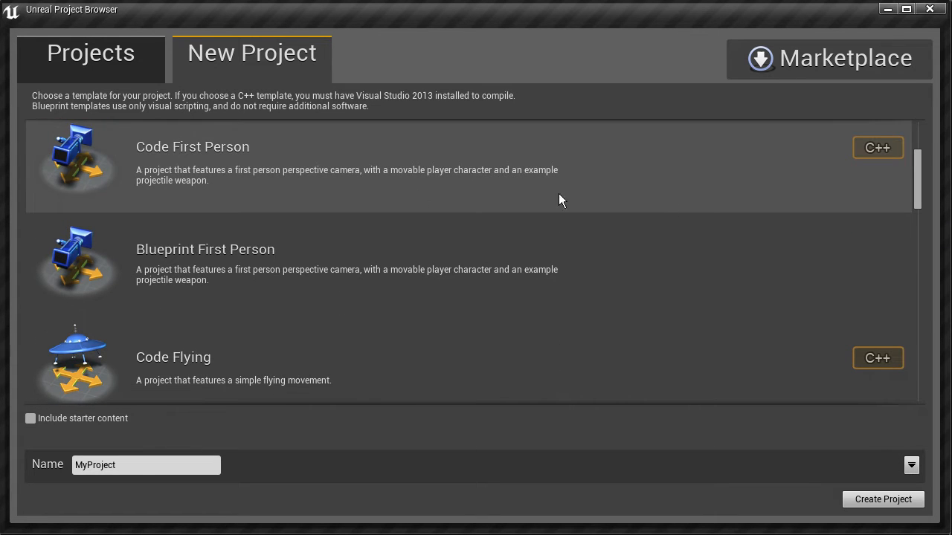
pyautogui.moveTo(184, 251)
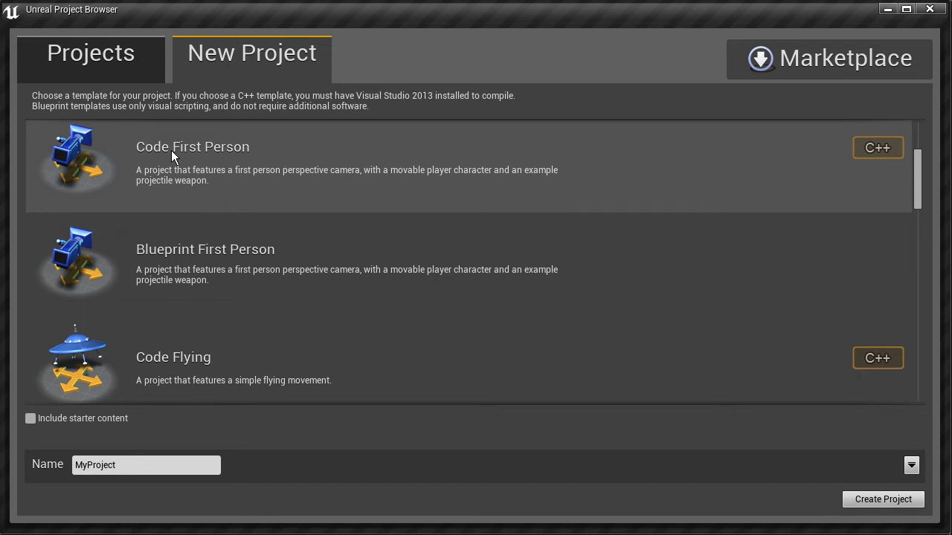
pyautogui.moveTo(685, 185)
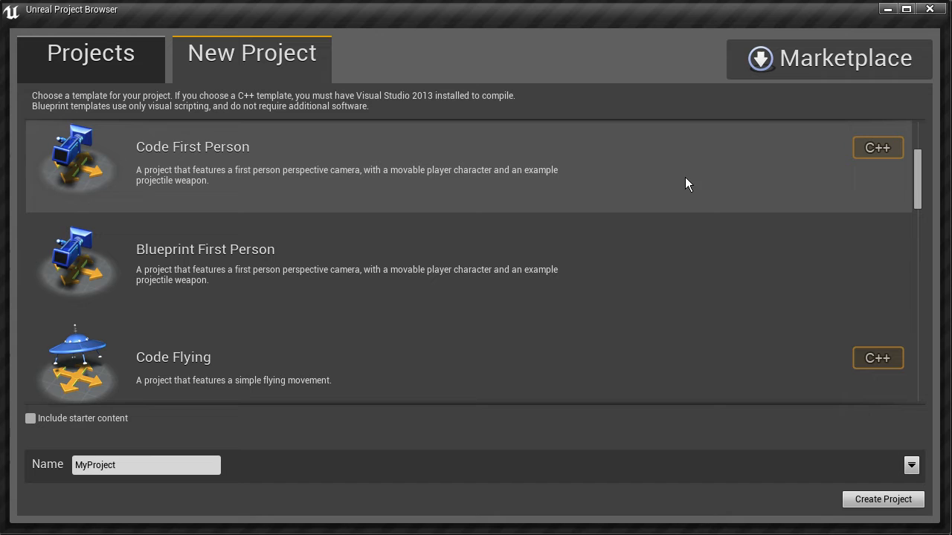
pyautogui.moveTo(876, 177)
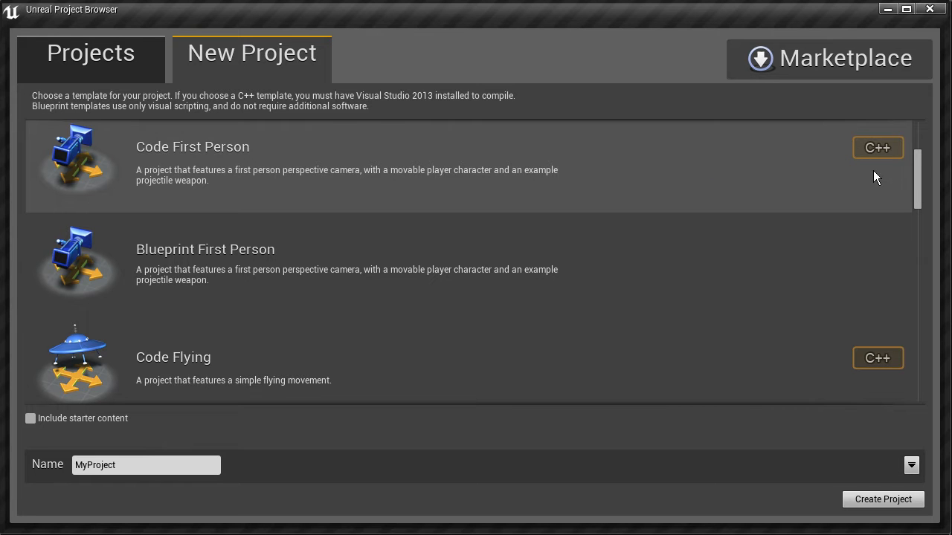
pyautogui.moveTo(878, 147)
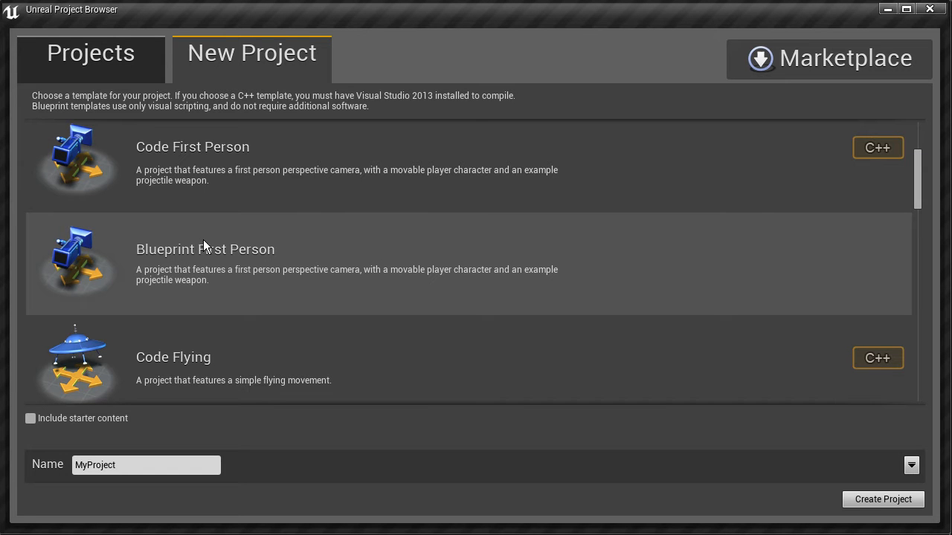
pyautogui.moveTo(415, 257)
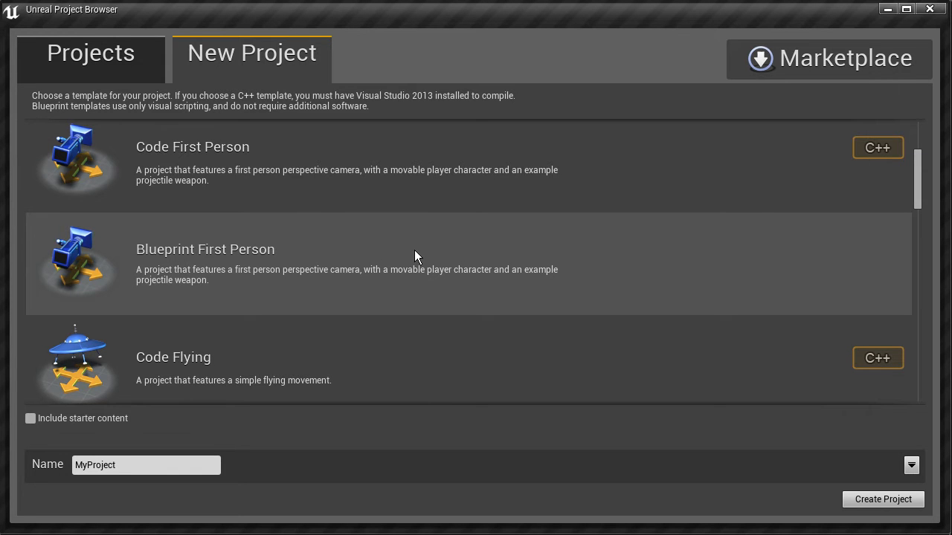
pyautogui.moveTo(447, 255)
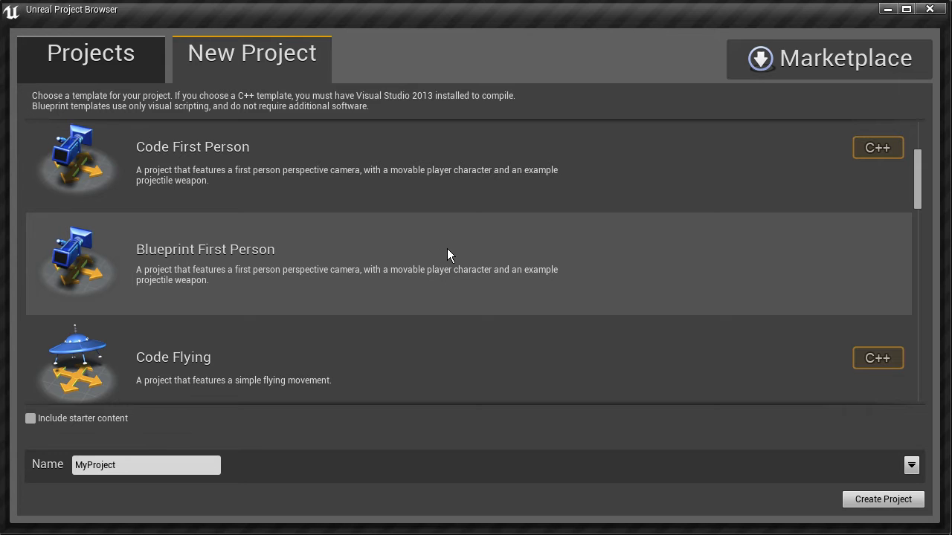
pyautogui.moveTo(534, 260)
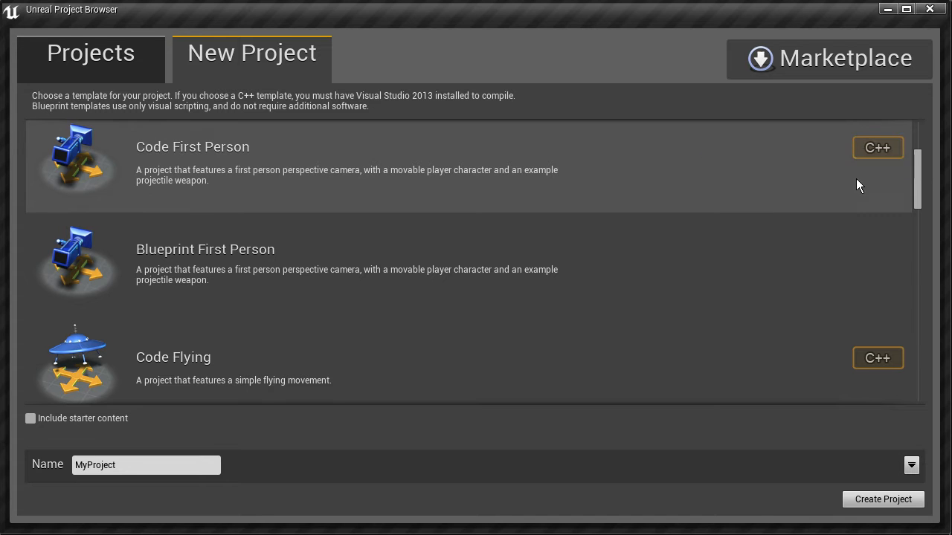
pyautogui.moveTo(528, 278)
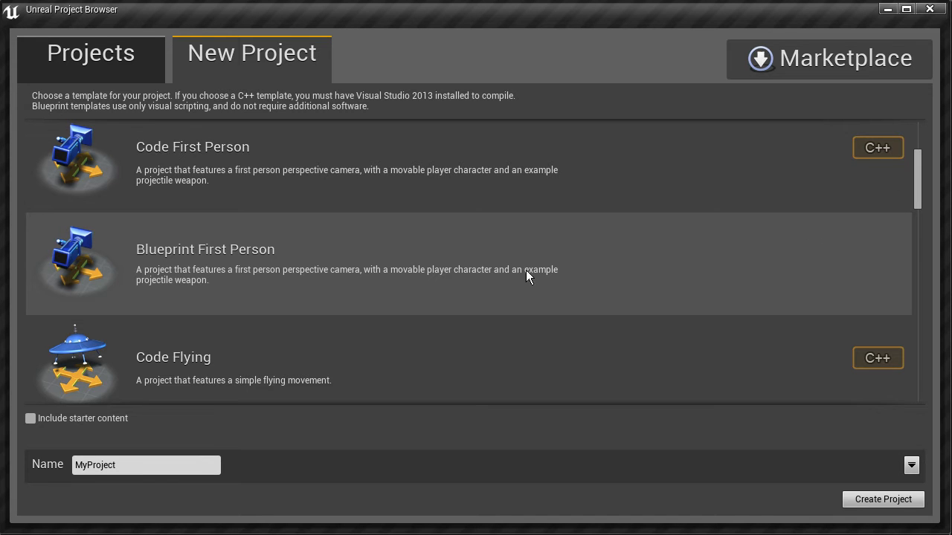
pyautogui.moveTo(372, 257)
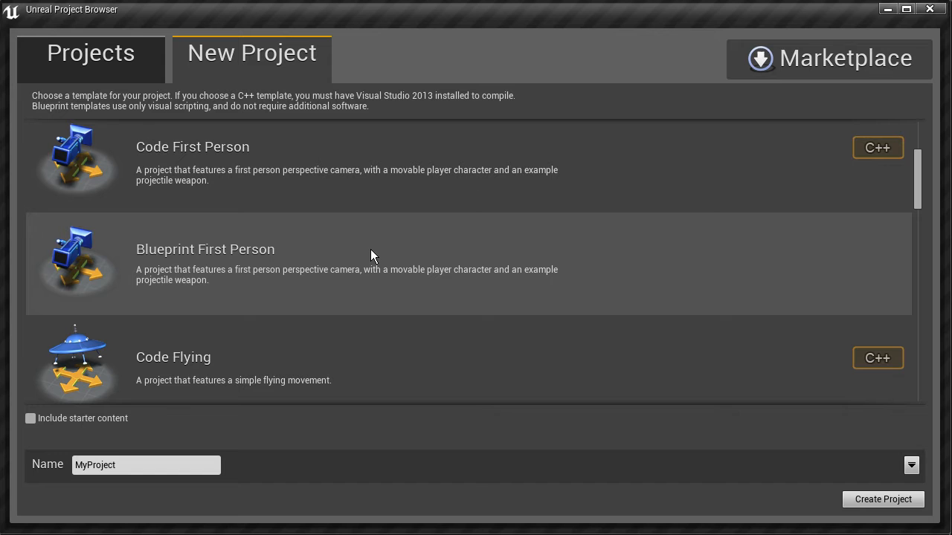
pyautogui.scroll(-3)
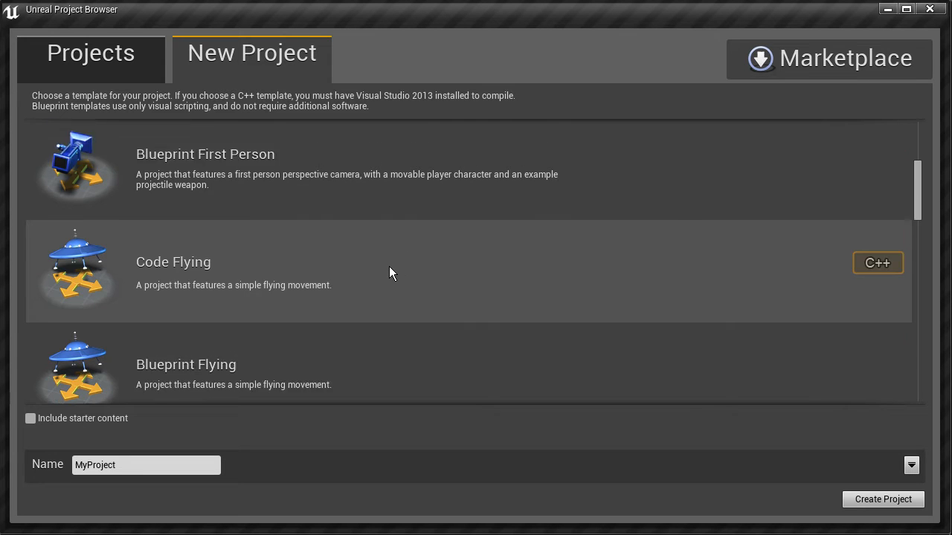
pyautogui.scroll(-3)
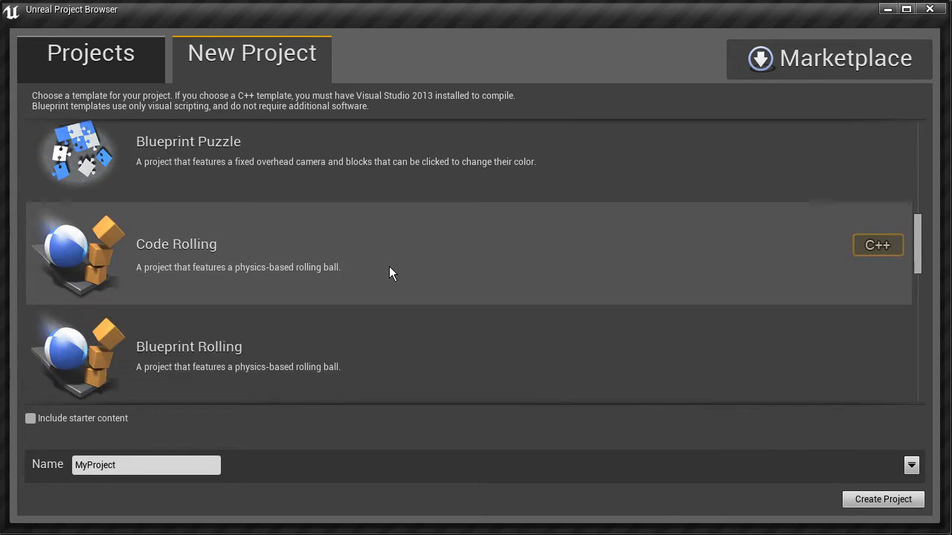
pyautogui.scroll(-3)
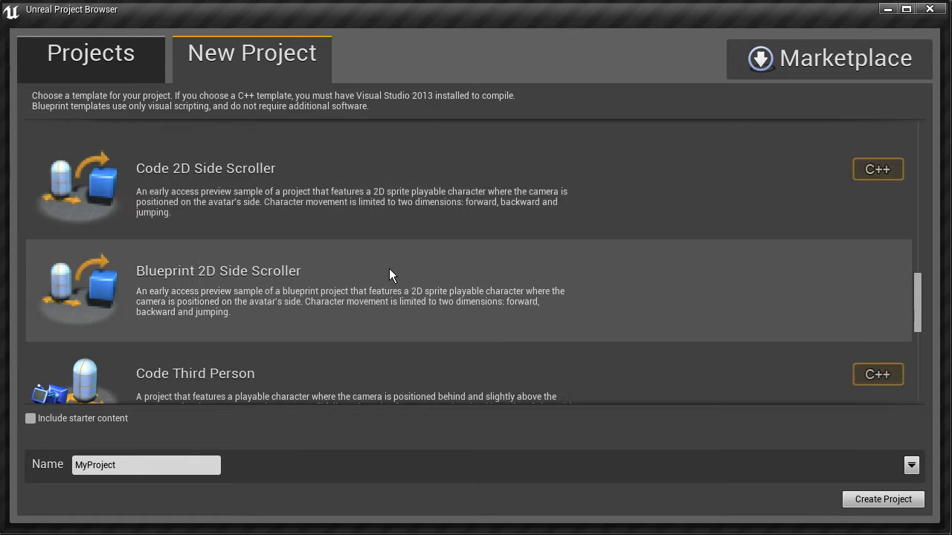
pyautogui.scroll(-3)
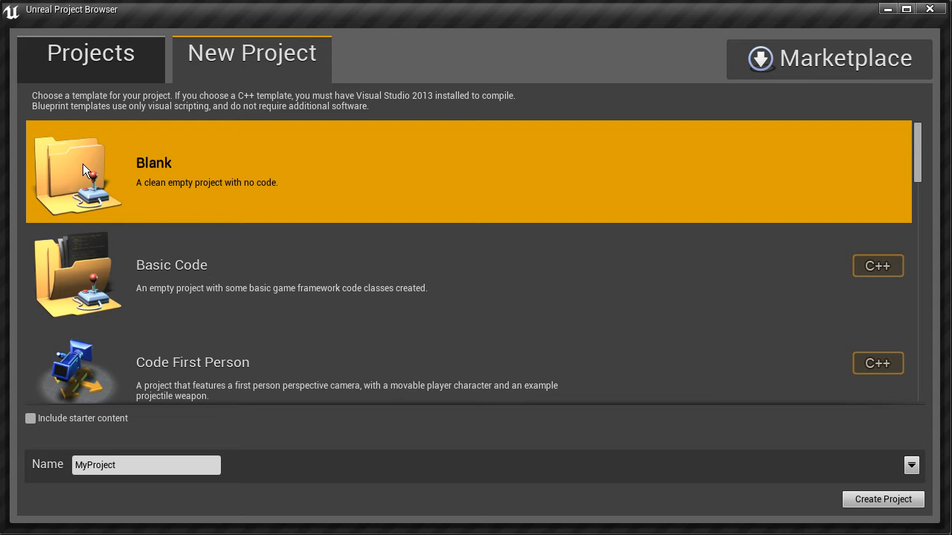
pyautogui.moveTo(146, 433)
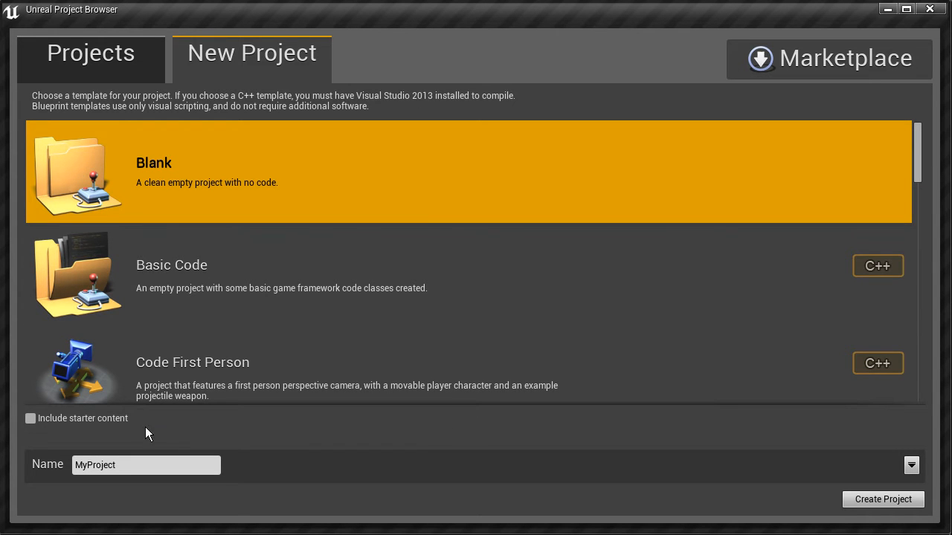
pyautogui.moveTo(32, 418)
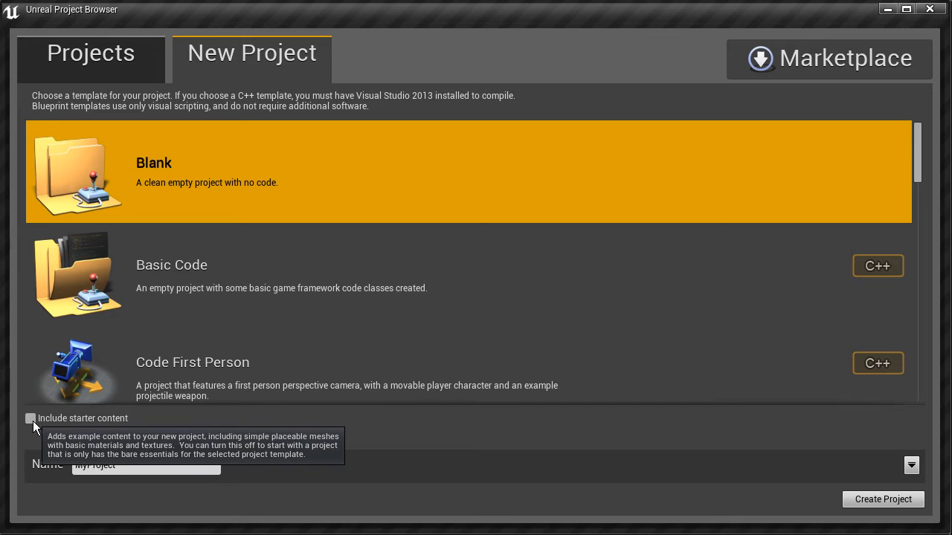
# - Toggle Include starter content on and back off for the Blank template
pyautogui.click(31, 418)
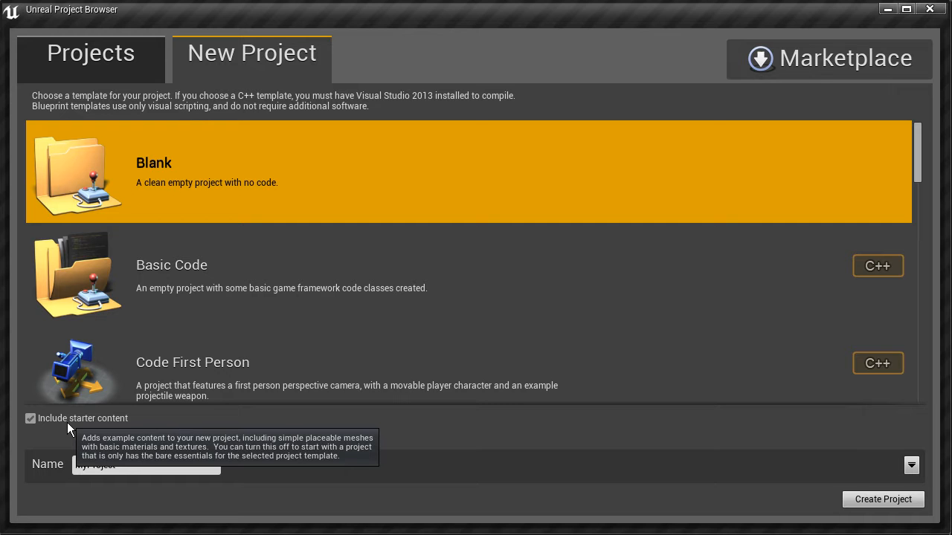
pyautogui.click(31, 418)
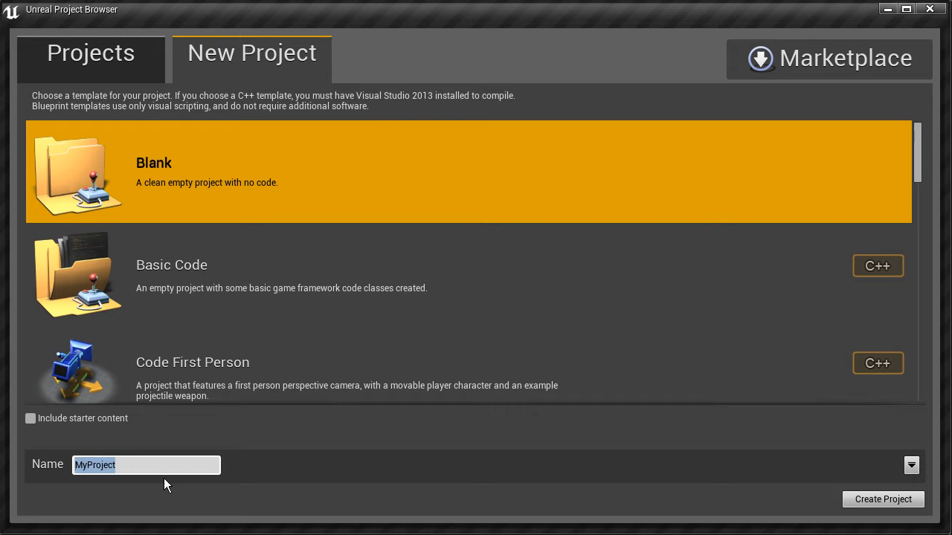
# - Replace the project name MyProject with UE4_Files
pyautogui.write('U')
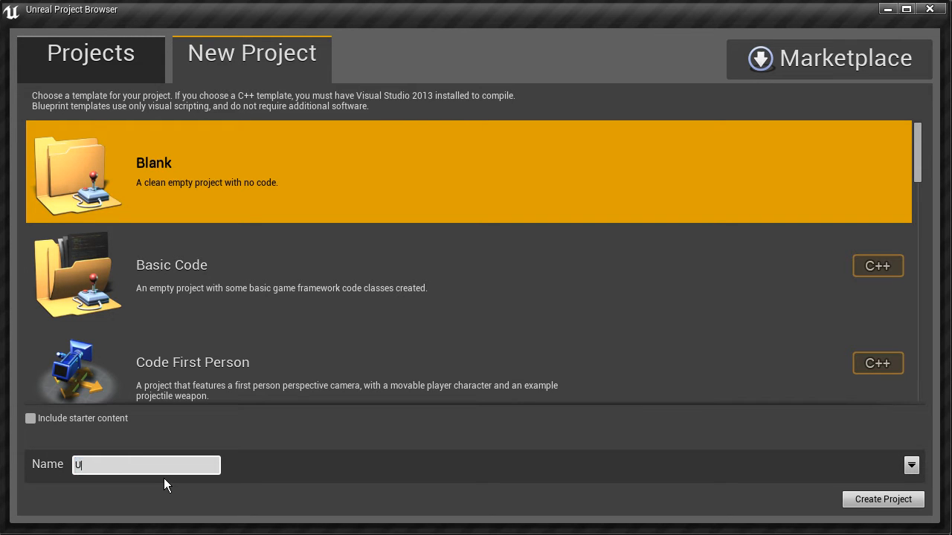
pyautogui.write('E4_File')
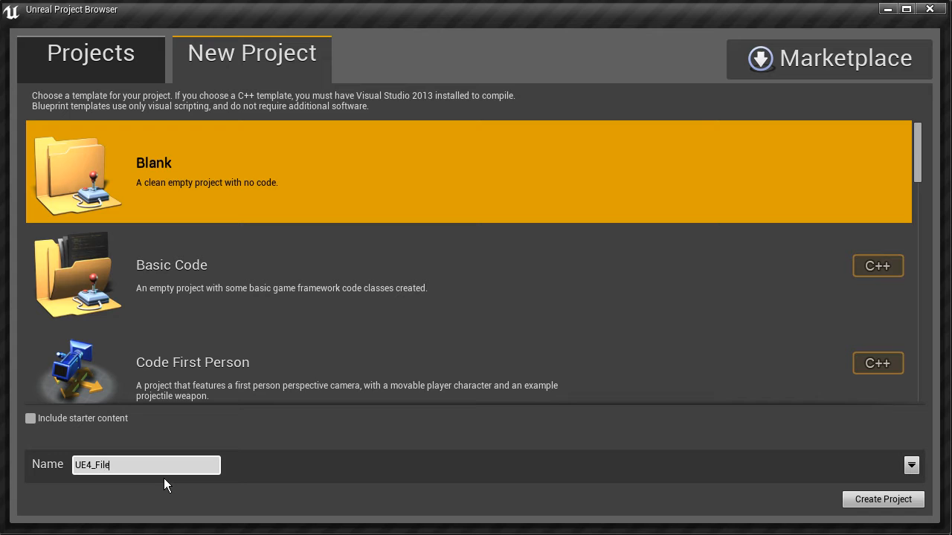
pyautogui.write('s')
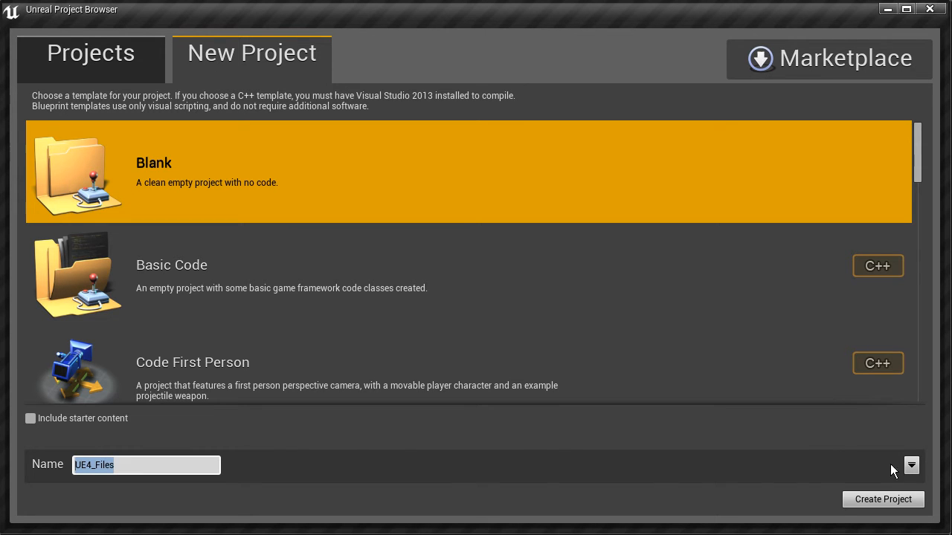
# - Set the project location to the project_files folder and create the UE4_Files project
pyautogui.click(911, 465)
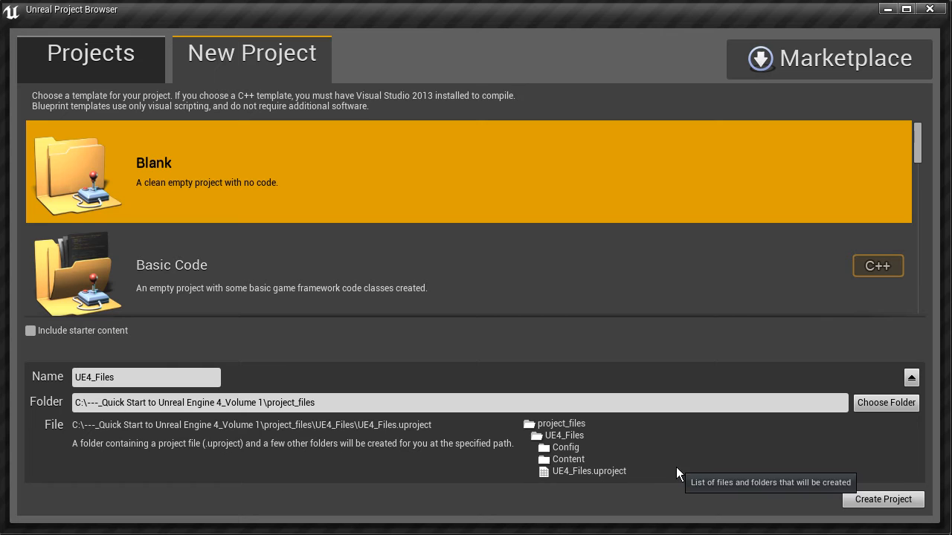
pyautogui.click(351, 403)
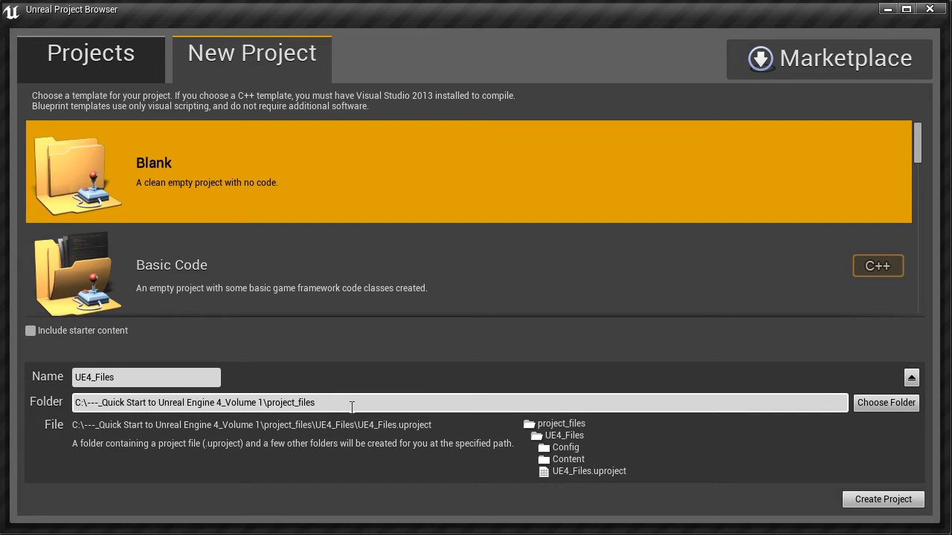
pyautogui.doubleClick(291, 402)
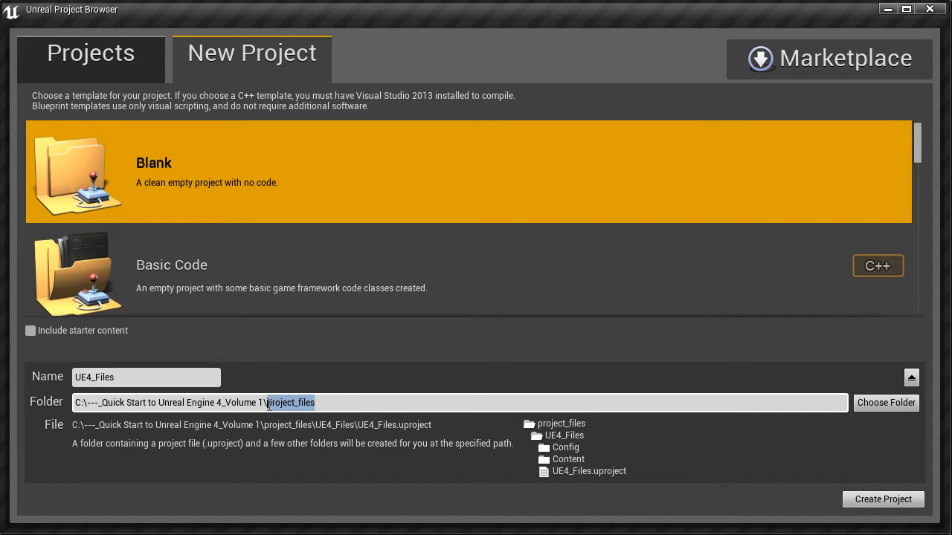
pyautogui.click(145, 377)
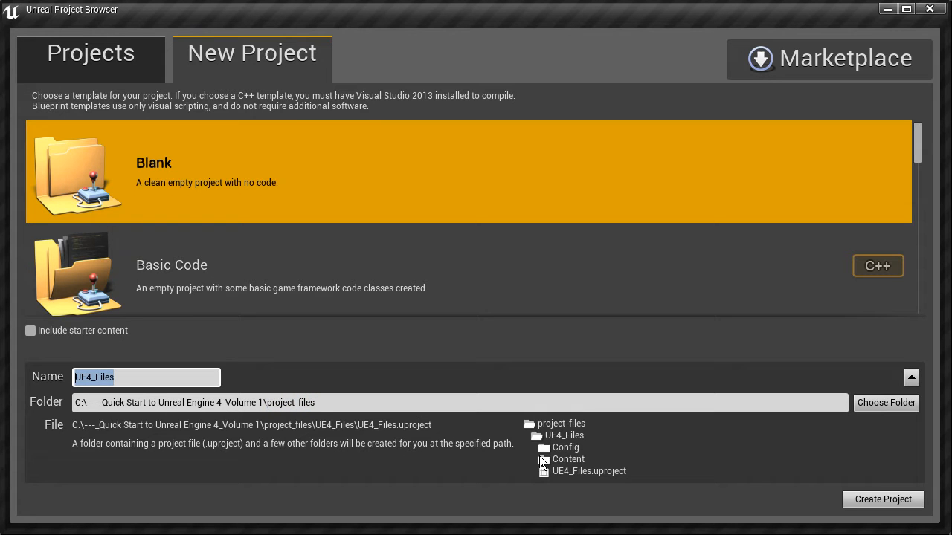
pyautogui.moveTo(571, 463)
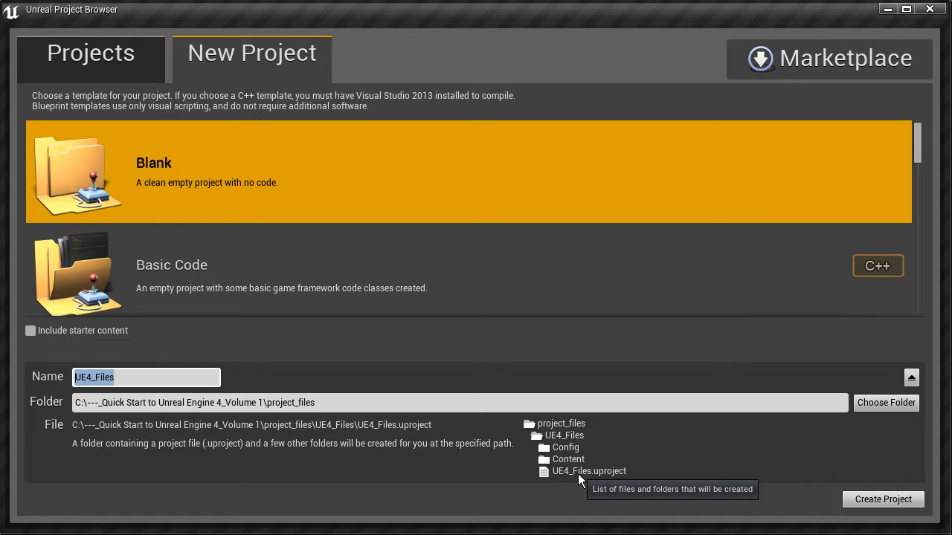
pyautogui.moveTo(461, 435)
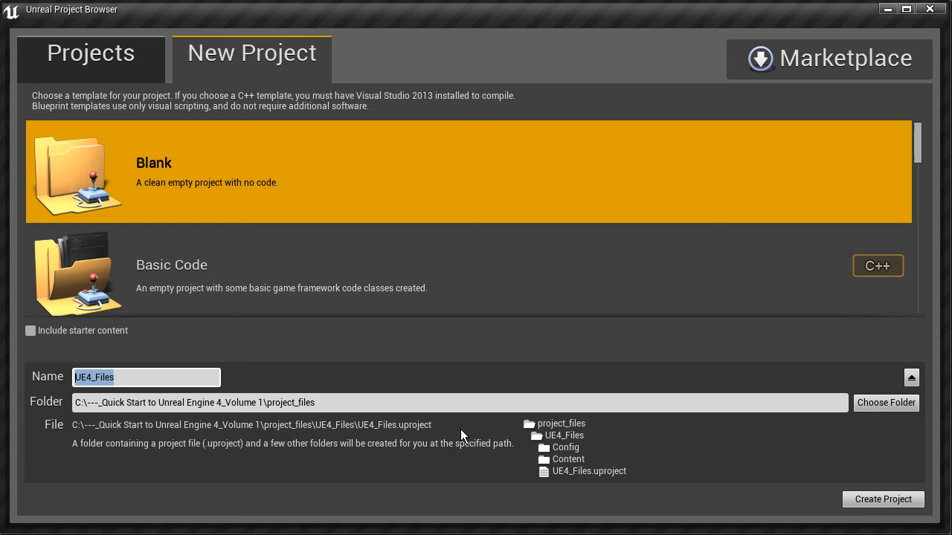
pyautogui.click(883, 499)
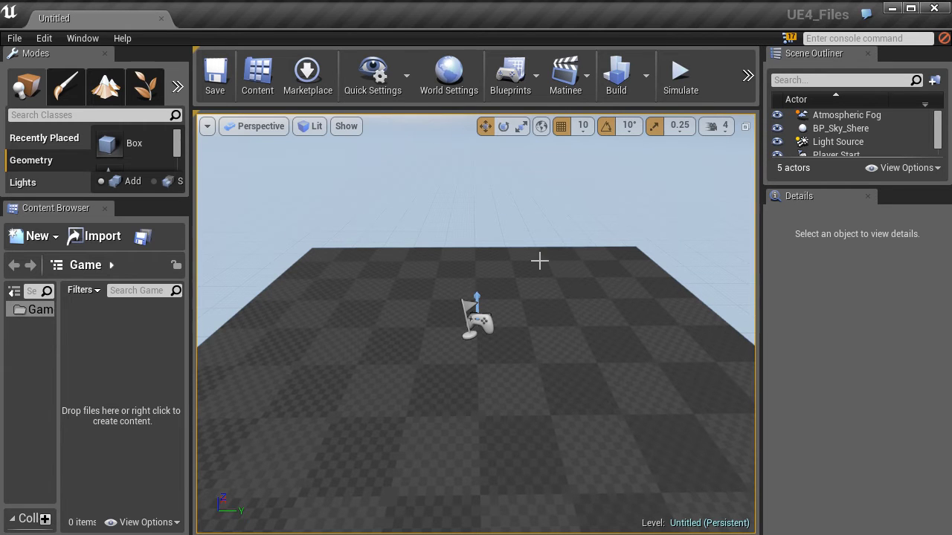
pyautogui.moveTo(520, 259)
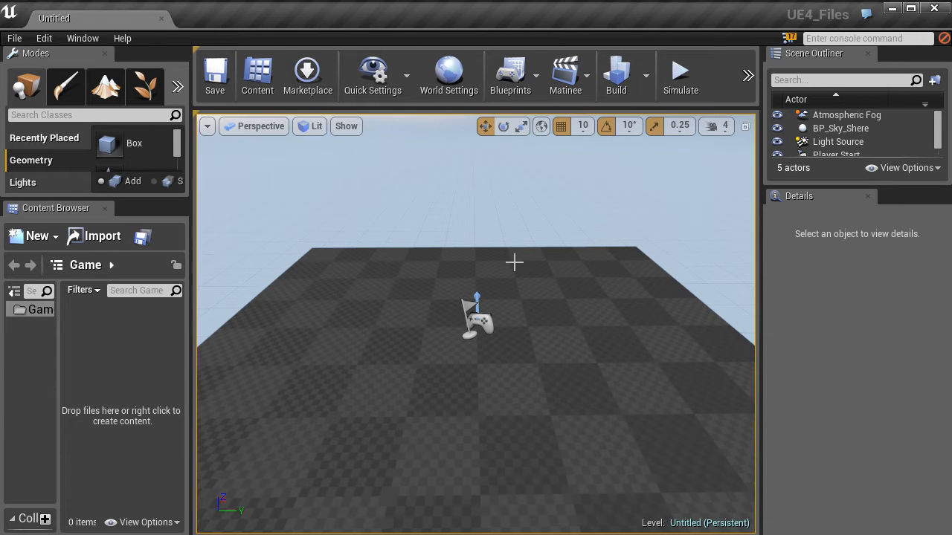
pyautogui.moveTo(479, 272)
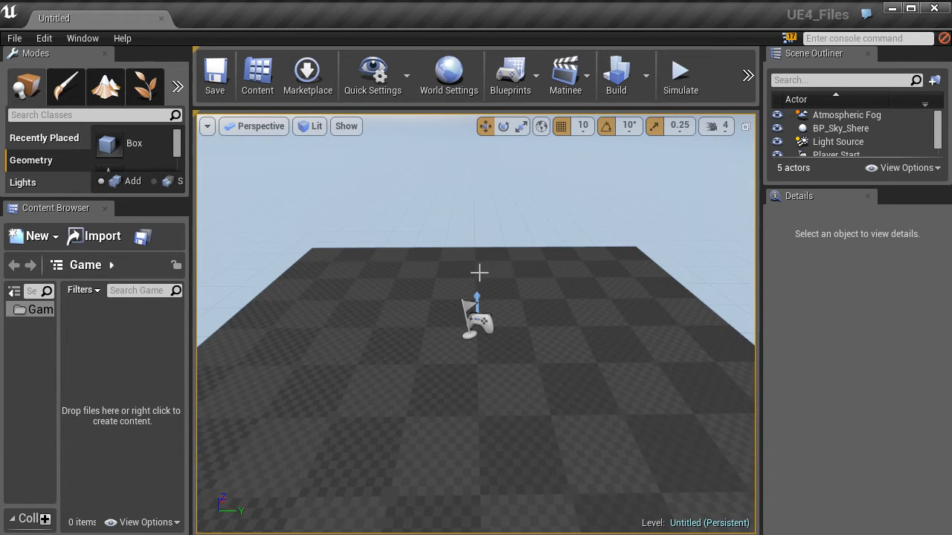
# - Show the File menu over the untitled default level
pyautogui.click(14, 38)
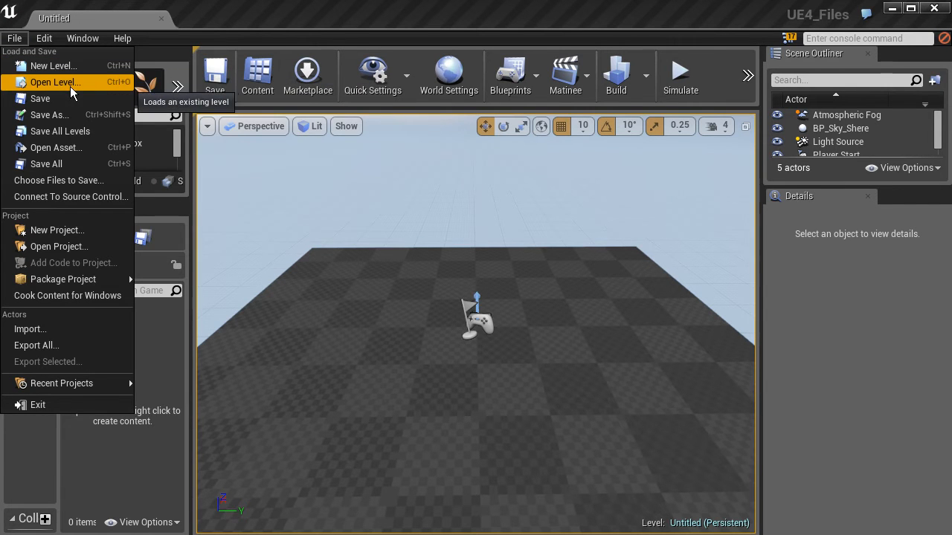
pyautogui.moveTo(56, 147)
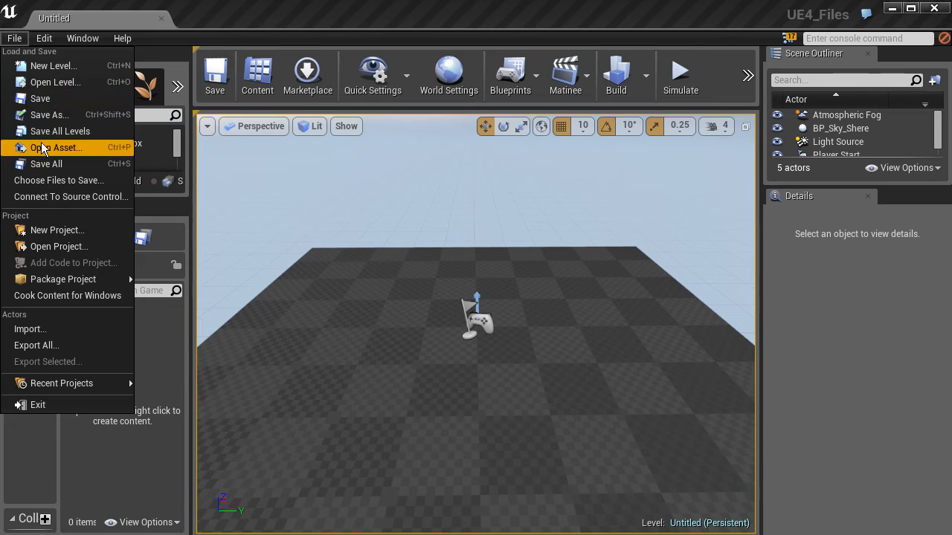
pyautogui.moveTo(40, 98)
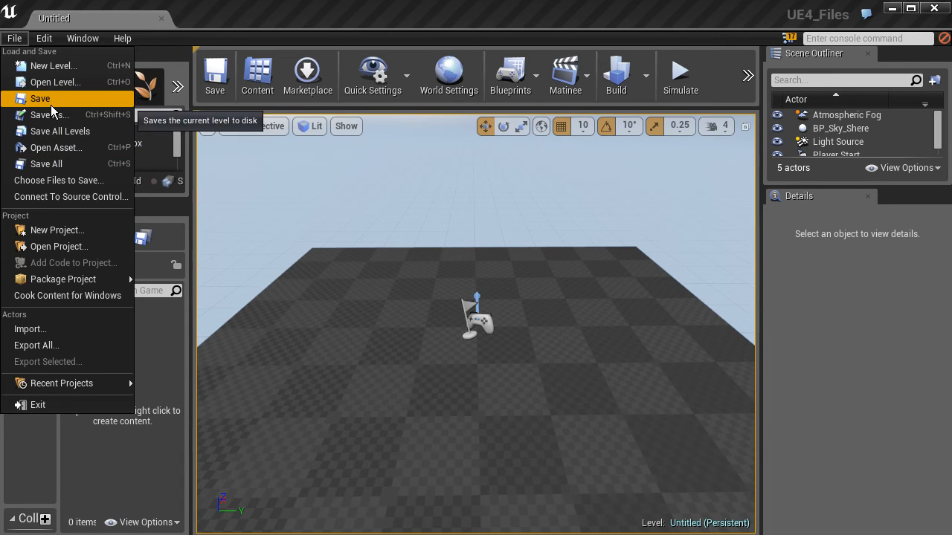
pyautogui.moveTo(57, 230)
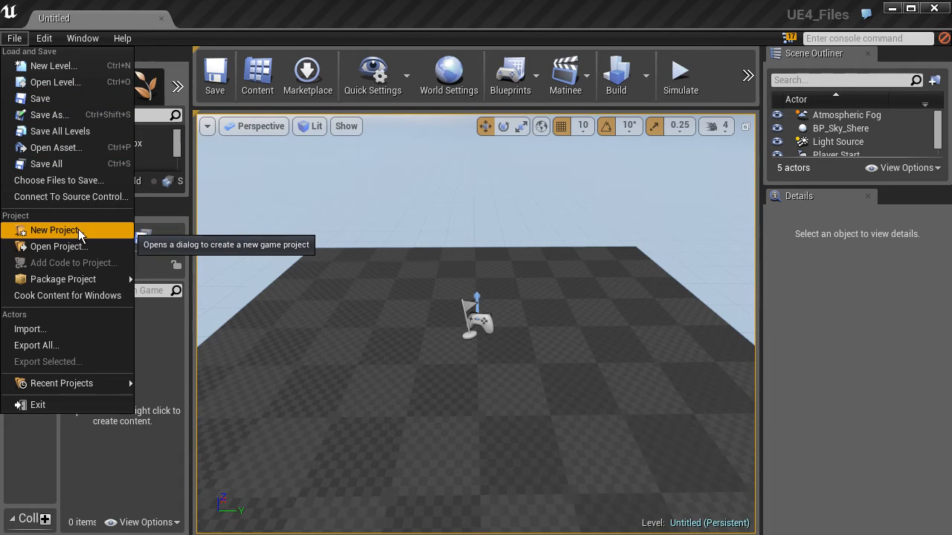
pyautogui.moveTo(59, 246)
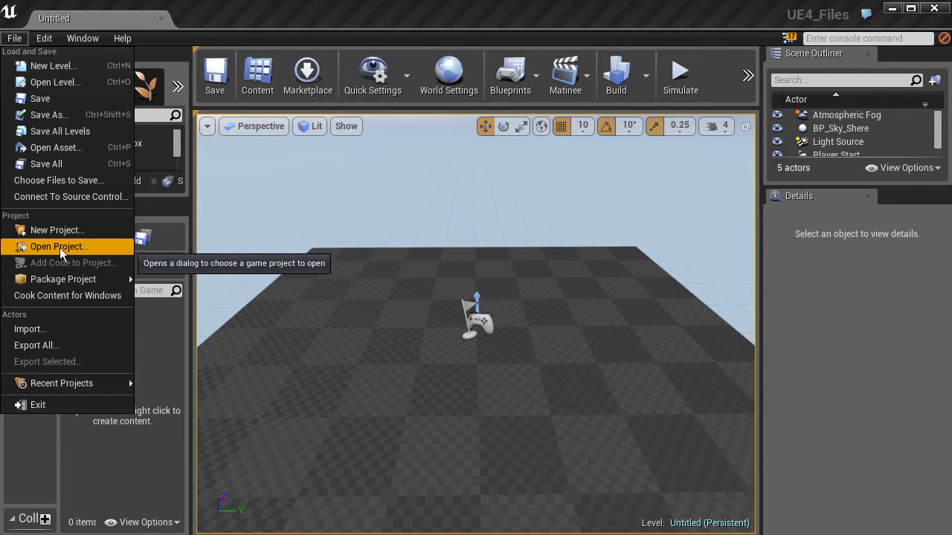
pyautogui.moveTo(52, 66)
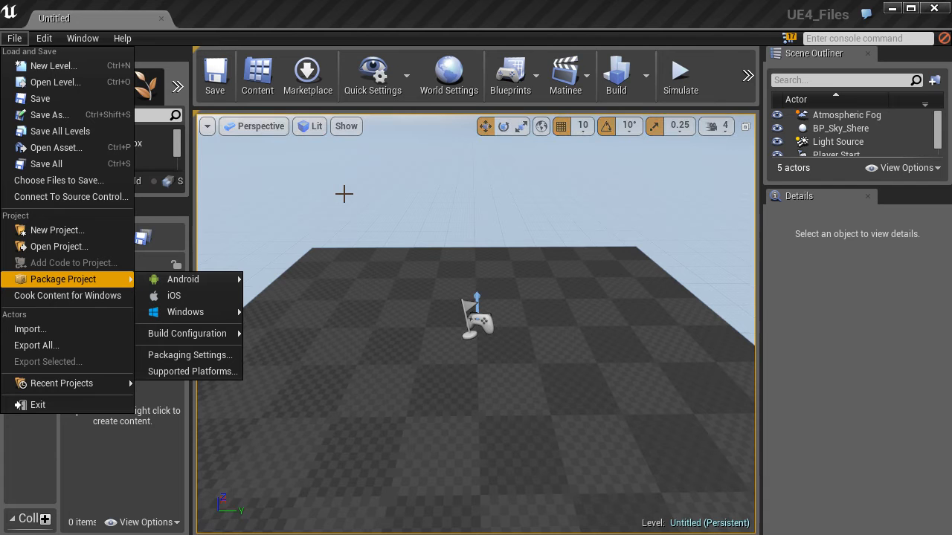
pyautogui.moveTo(59, 131)
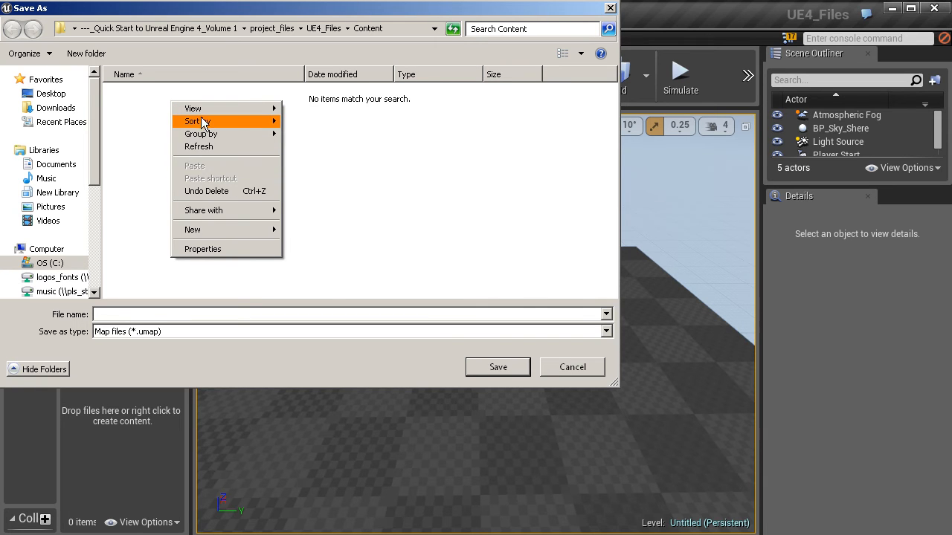
# - Create a Maps folder in Content and save the level there as 02_Begin
pyautogui.click(192, 230)
pyautogui.write('Maps')
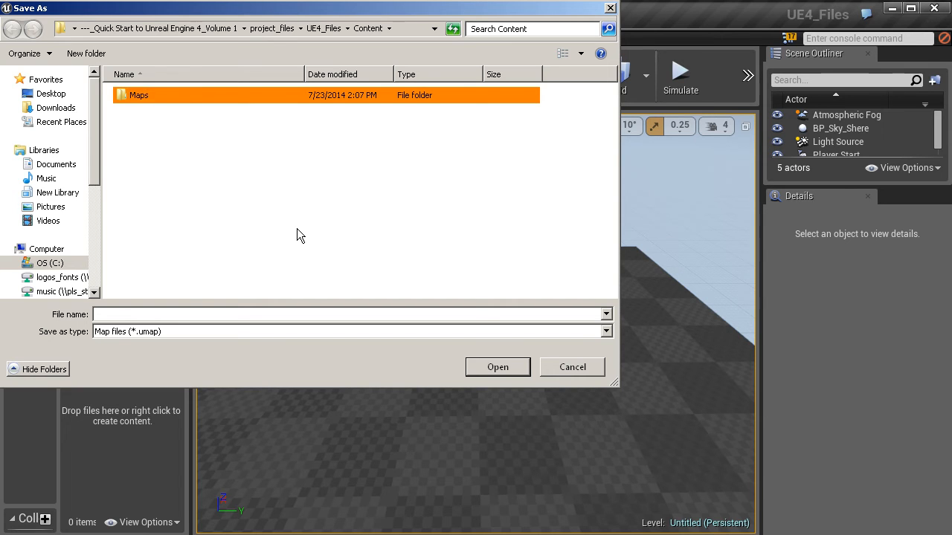
pyautogui.doubleClick(138, 94)
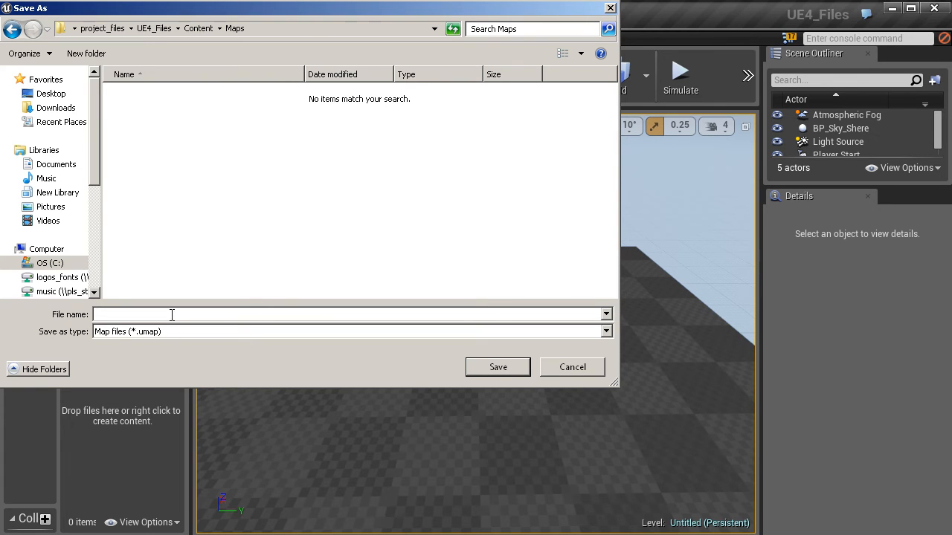
pyautogui.write('02_Begin')
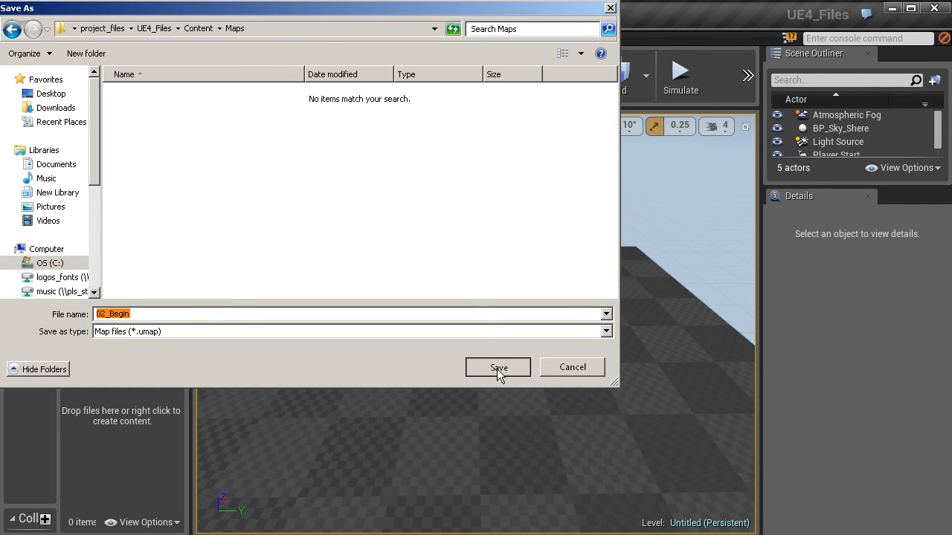
pyautogui.click(498, 367)
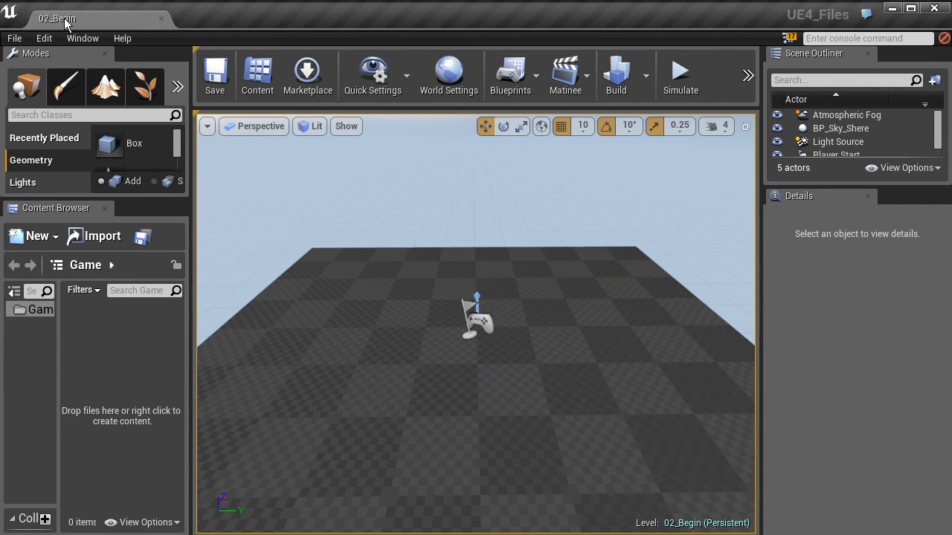
pyautogui.moveTo(57, 17)
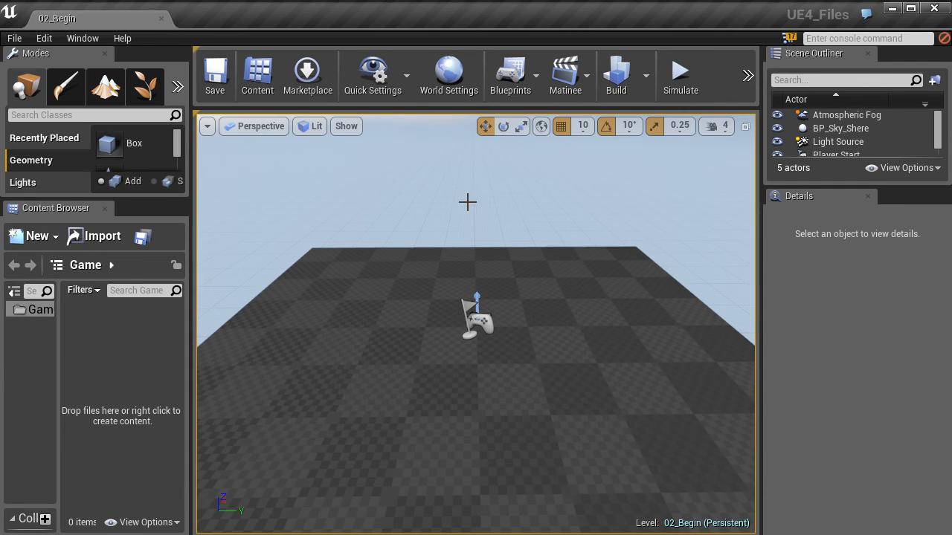
pyautogui.moveTo(549, 192)
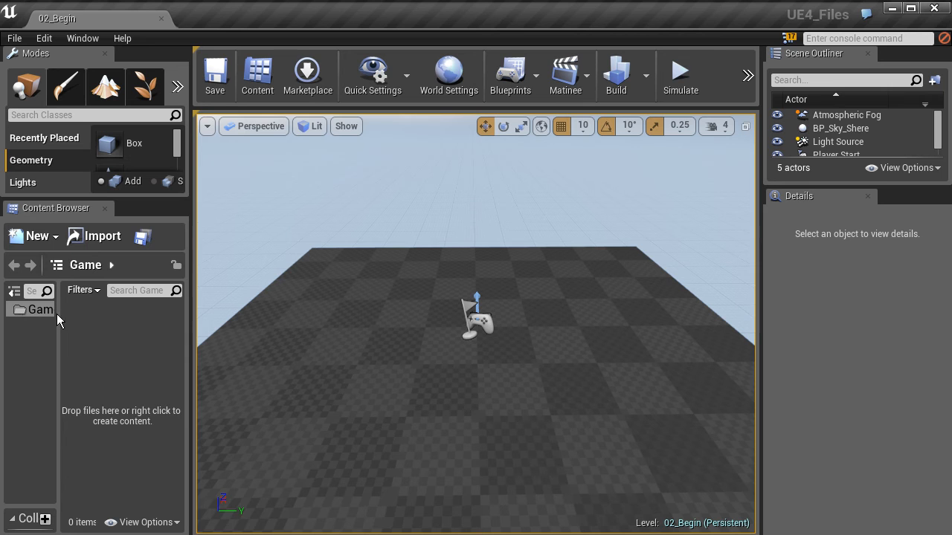
pyautogui.moveTo(653, 125)
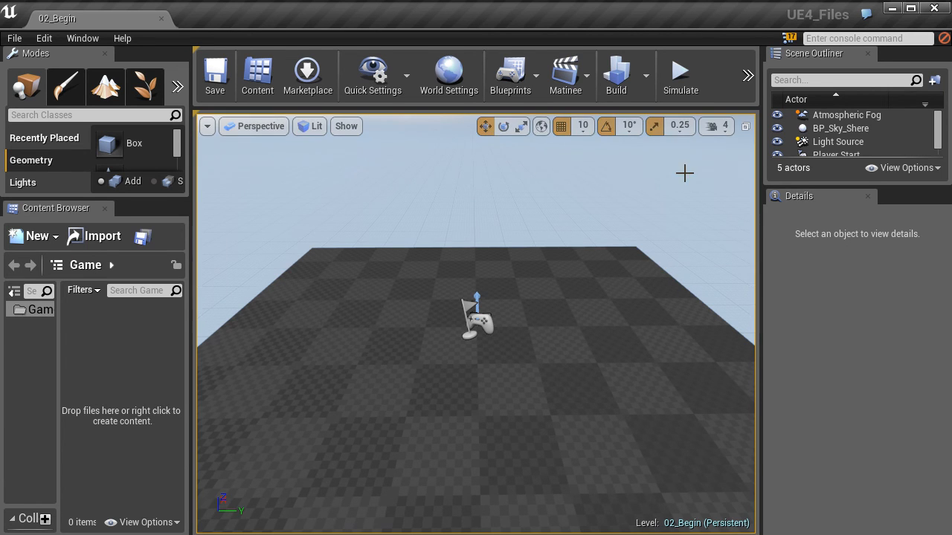
pyautogui.moveTo(499, 228)
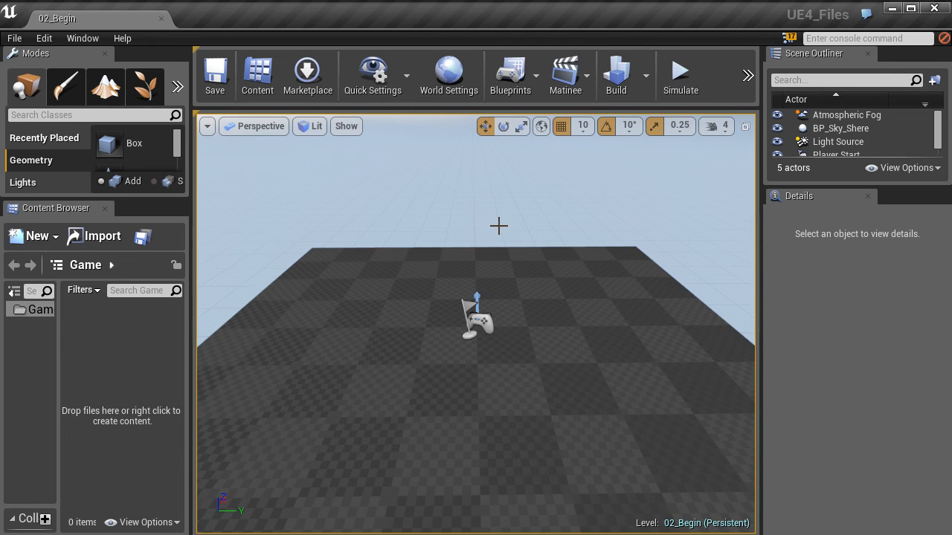
pyautogui.moveTo(768, 231)
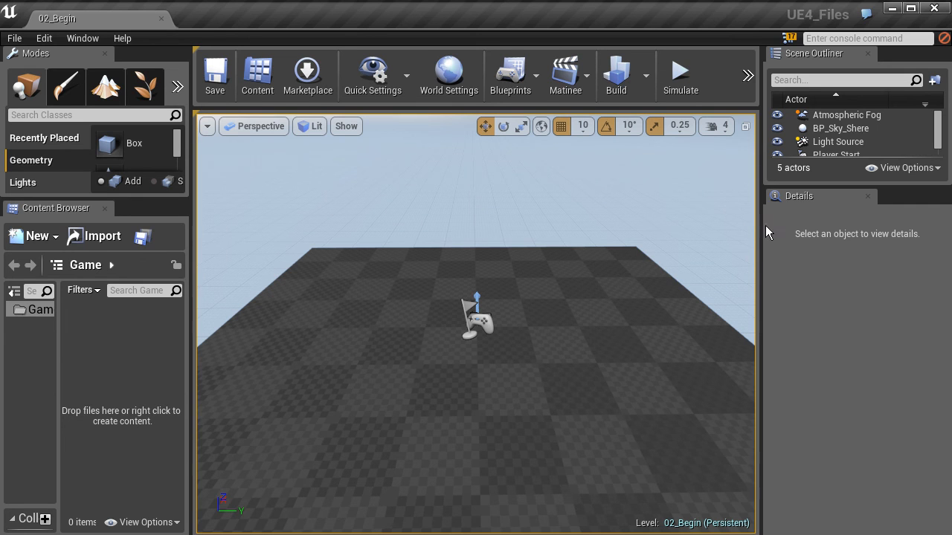